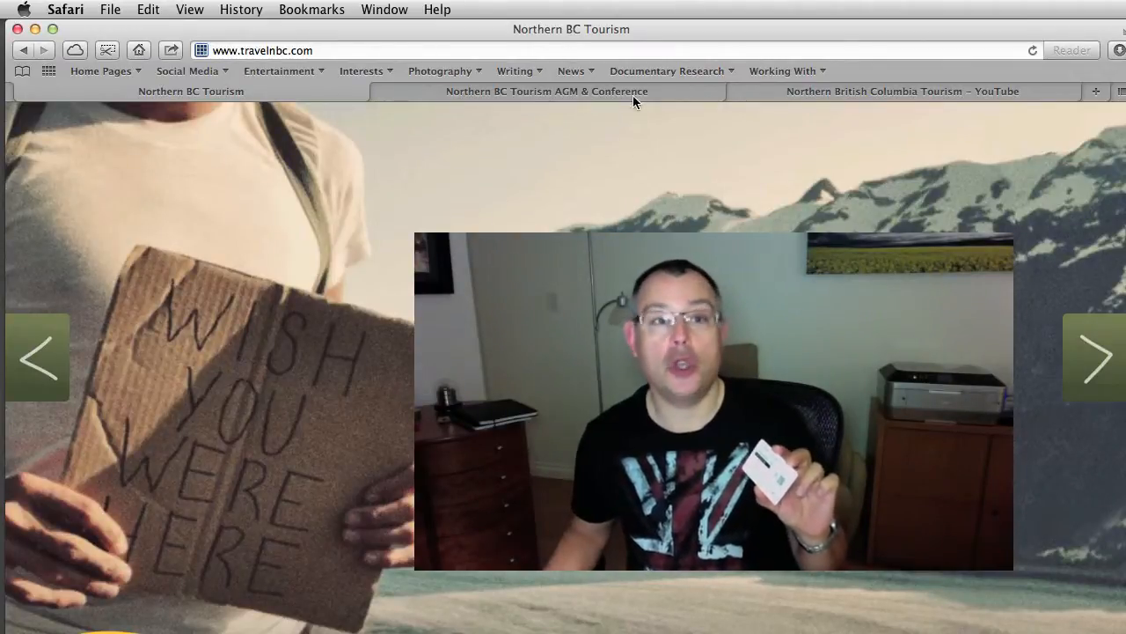
Switch to the 'Northern BC Tourism AGM & Conference' tab showing the Dropcards code page
left_click(546, 90)
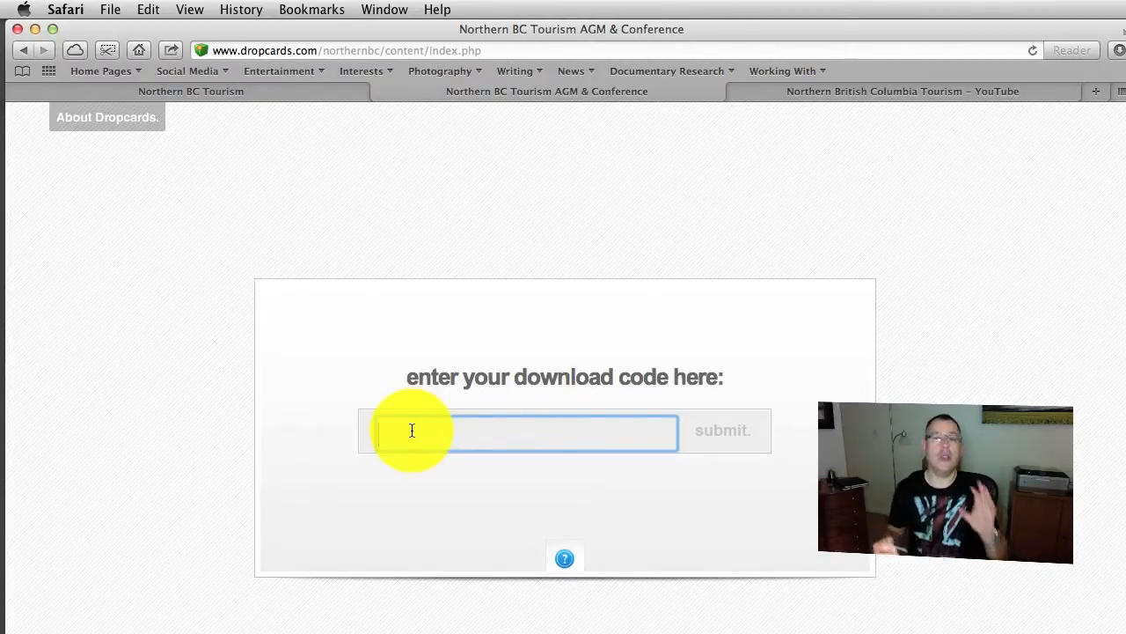
Focus the download-code field, then switch to the Northern British Columbia Tourism YouTube tab
left_click(411, 430)
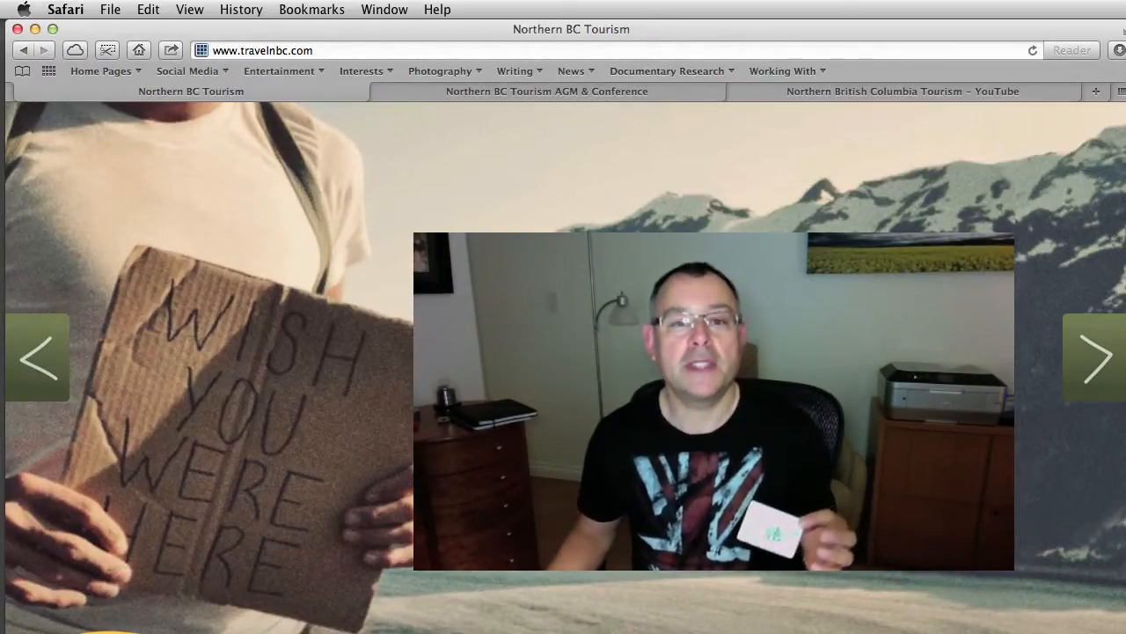
left_click(901, 91)
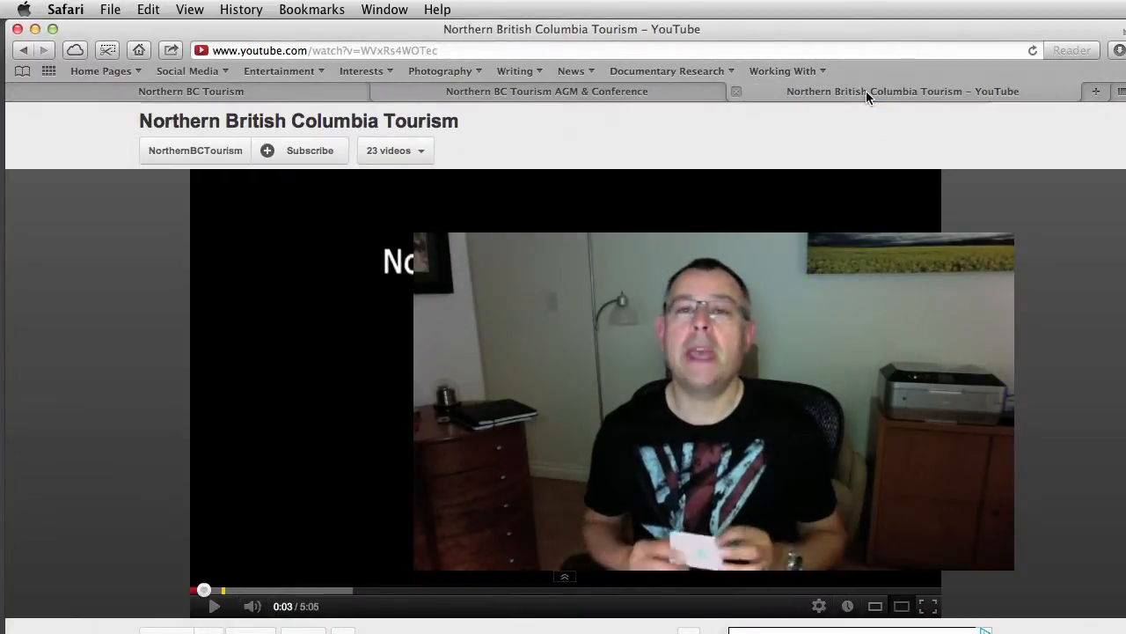